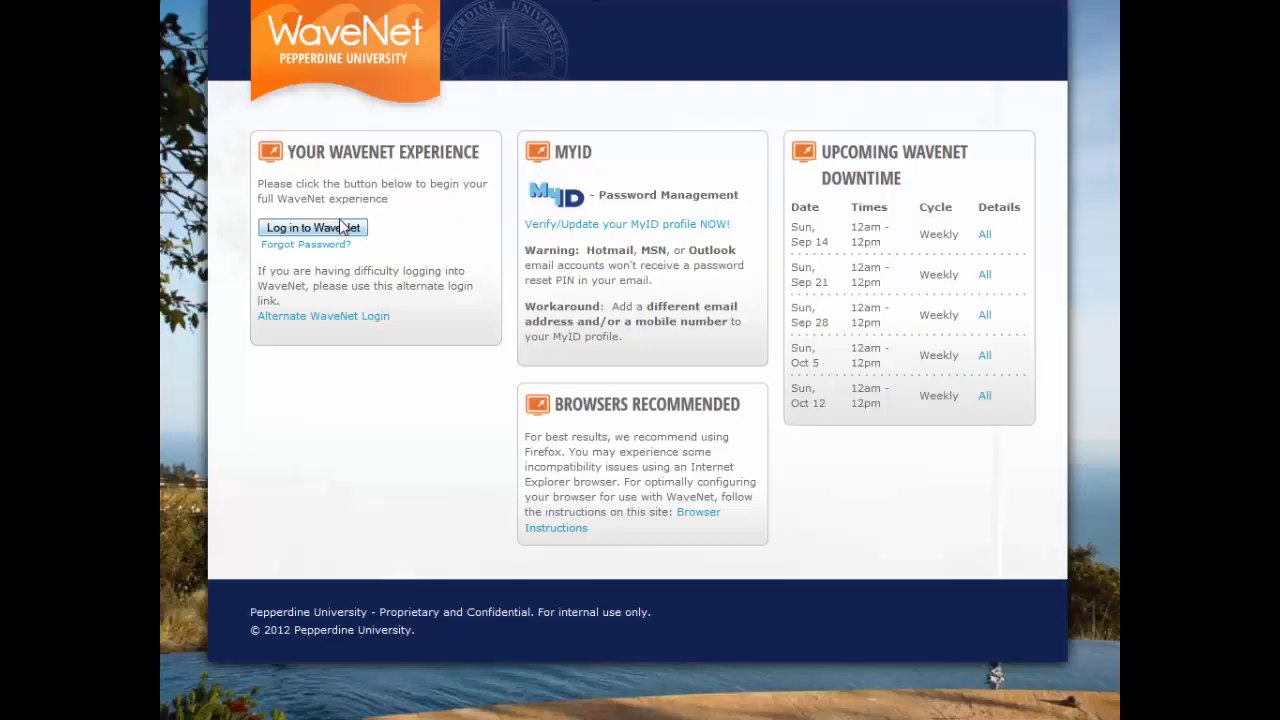
# Sign in to WaveNet with the username and password to reach the portal.
pyautogui.click(312, 228)
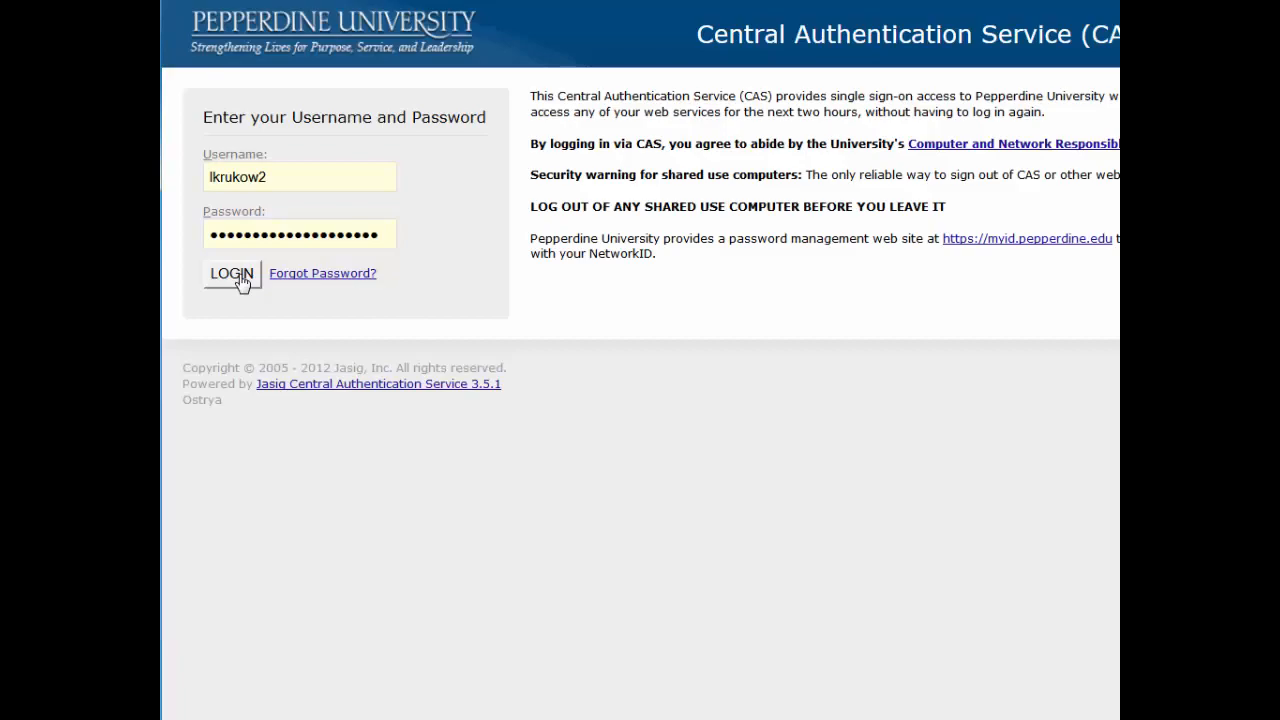
pyautogui.click(232, 272)
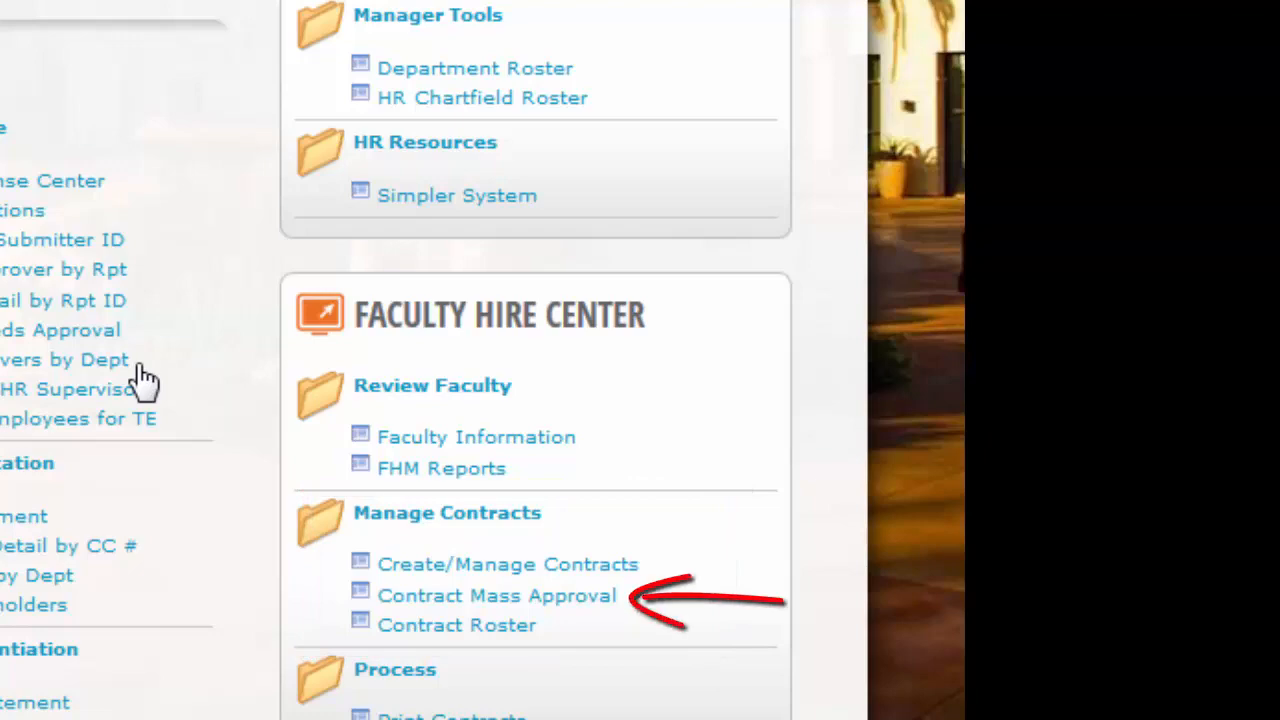
pyautogui.moveTo(416, 610)
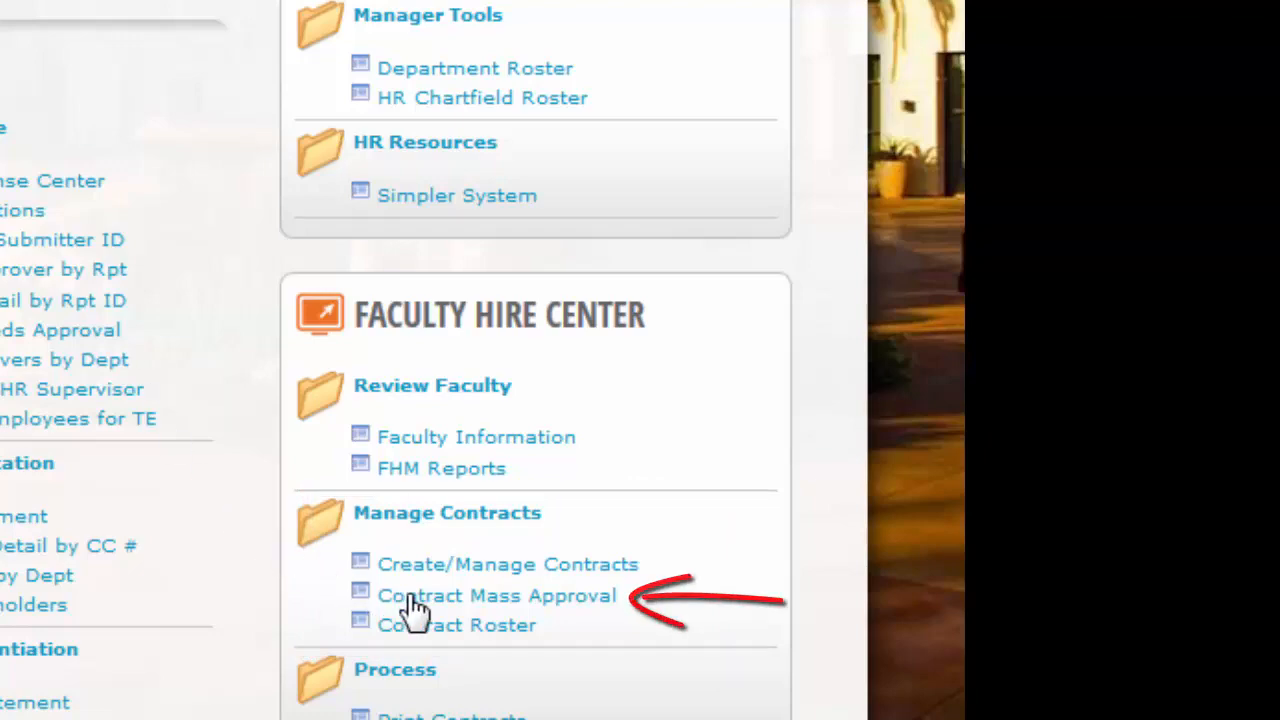
# Reach the Faculty Contract Mass Approval page listing pending contract 108644.
pyautogui.click(496, 596)
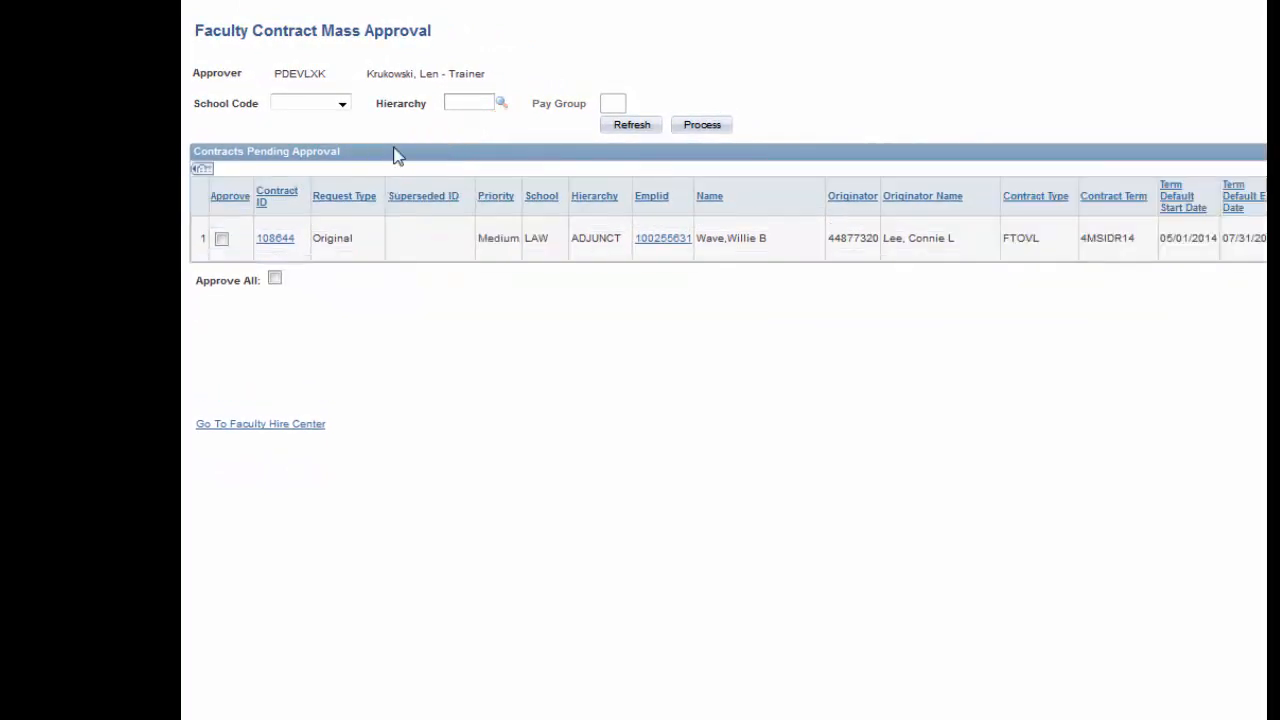
pyautogui.moveTo(396, 156)
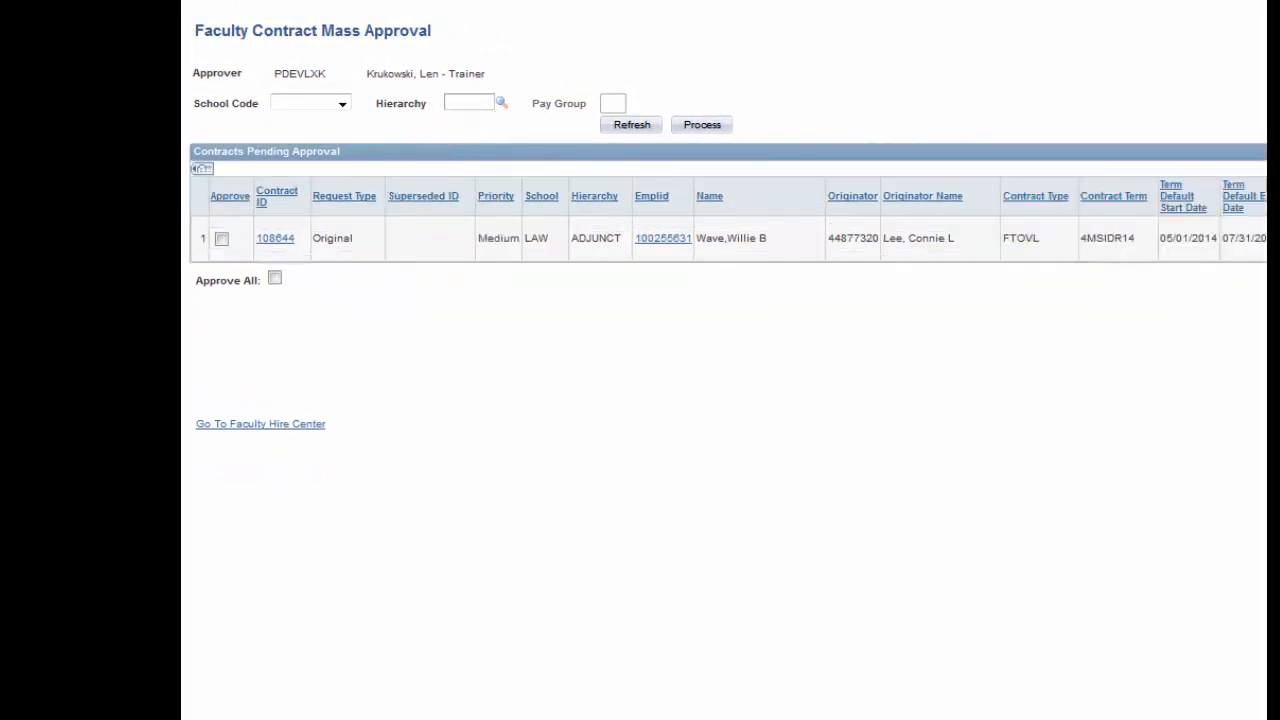
pyautogui.hscroll(3)
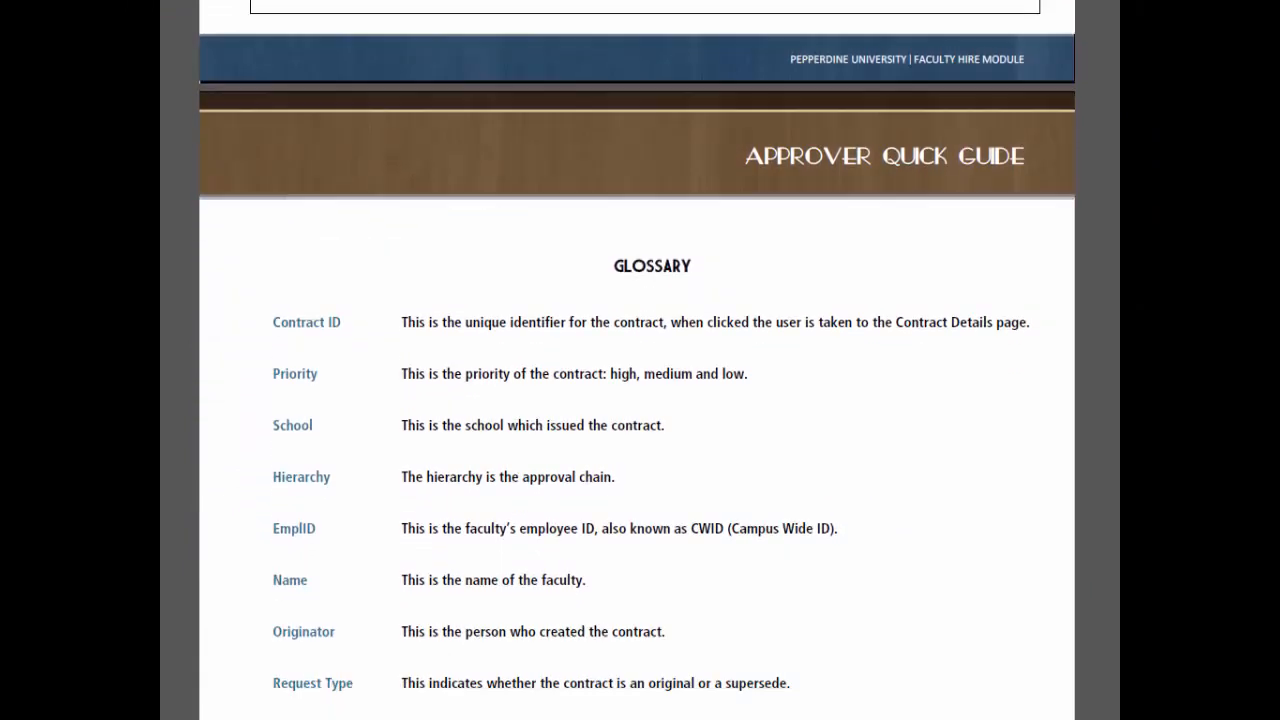
pyautogui.scroll(-3)
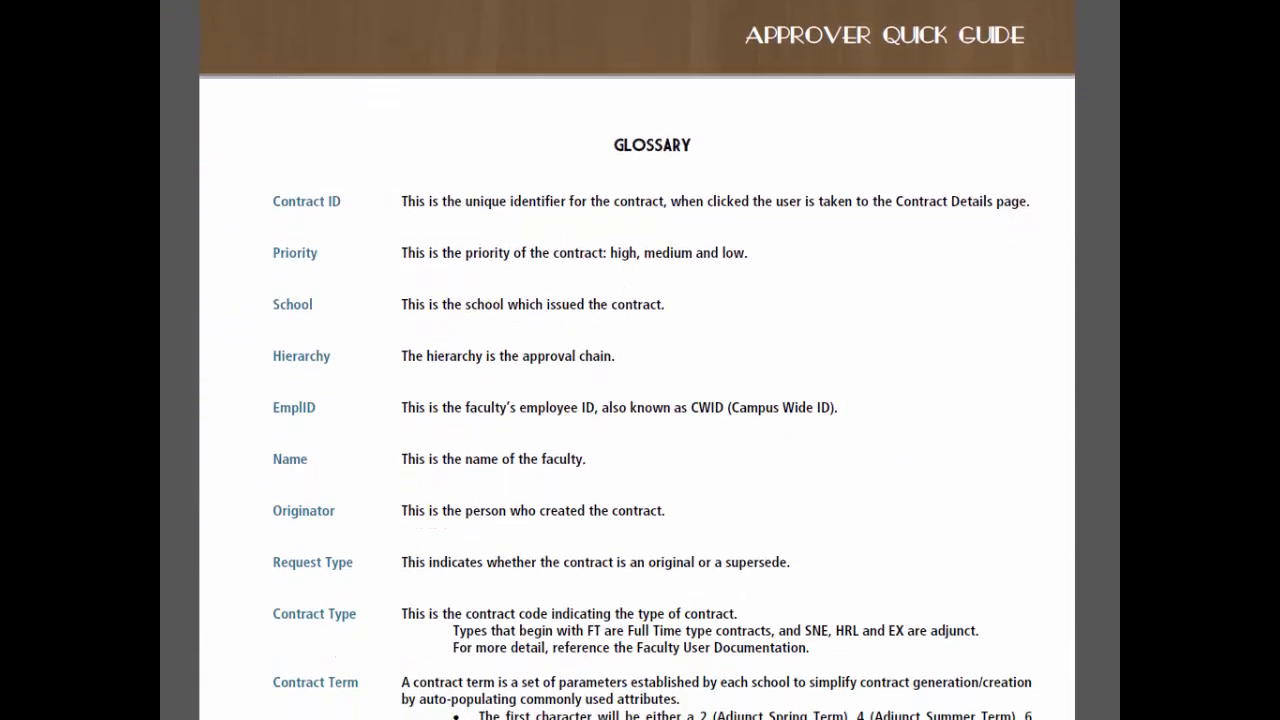
pyautogui.scroll(-3)
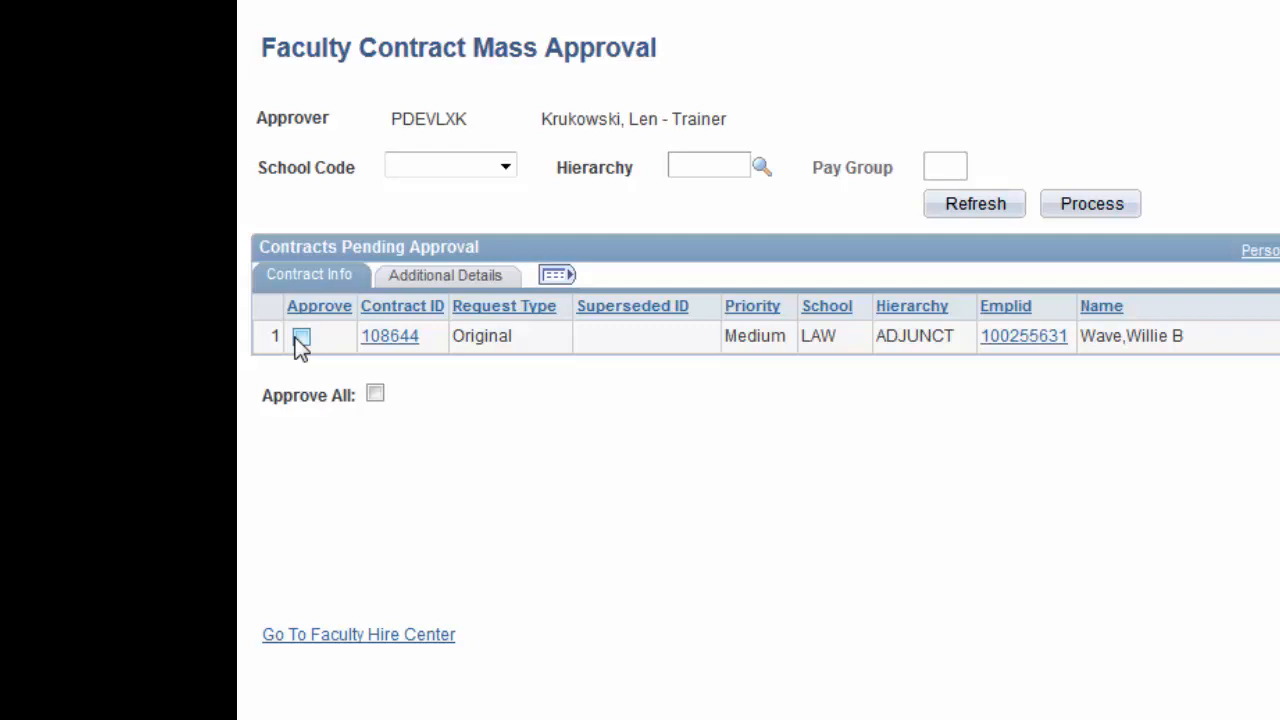
# Mark contract 108644 as Approve, process it and confirm the processing message.
pyautogui.click(300, 336)
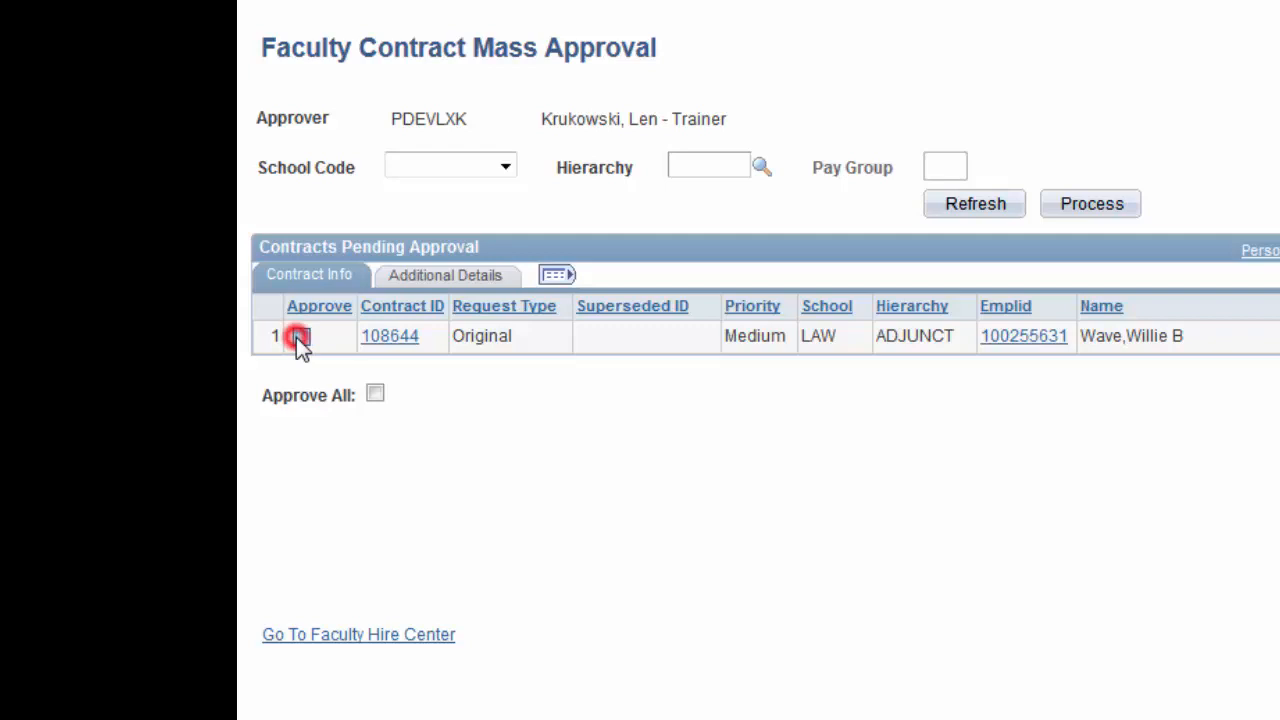
pyautogui.click(300, 336)
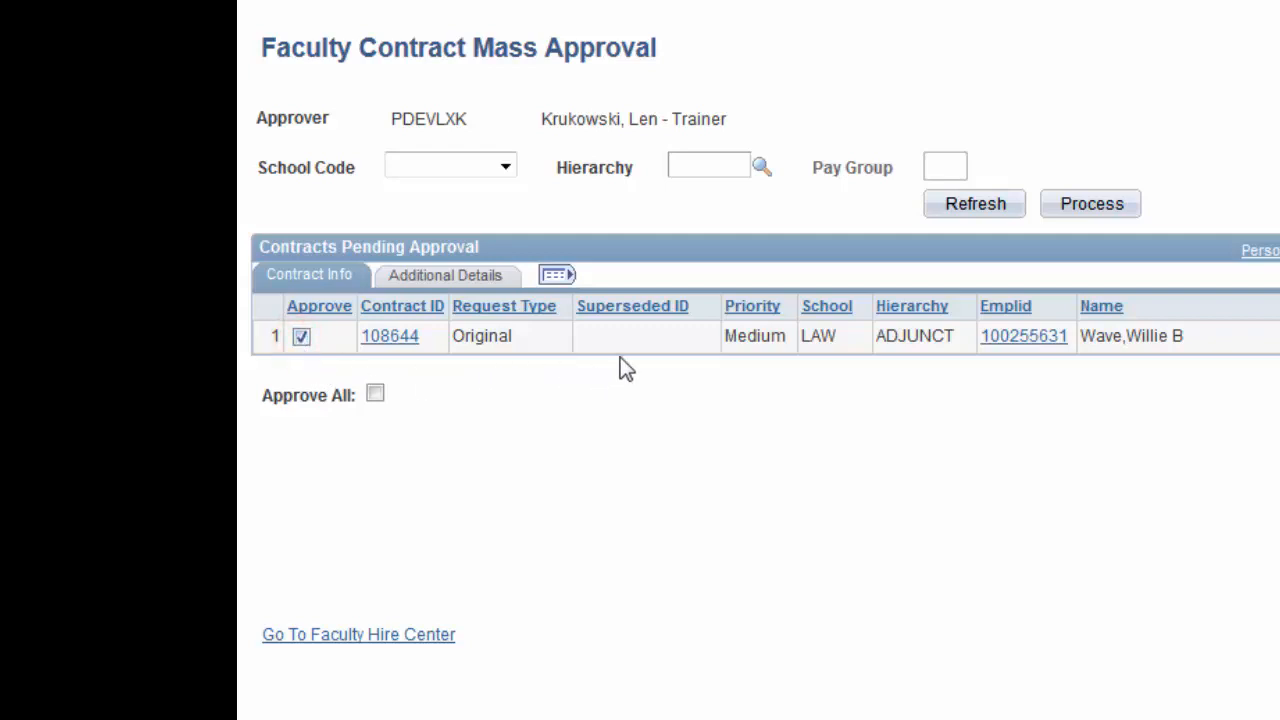
pyautogui.moveTo(1092, 204)
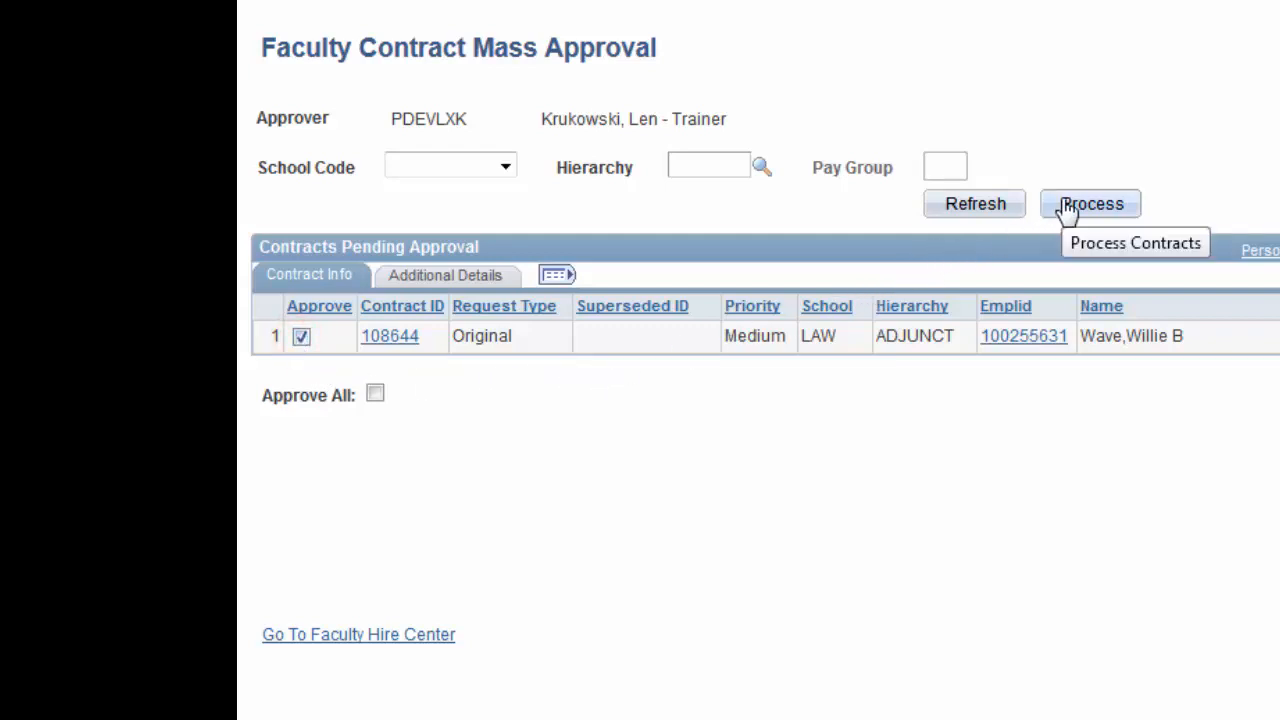
pyautogui.click(1090, 204)
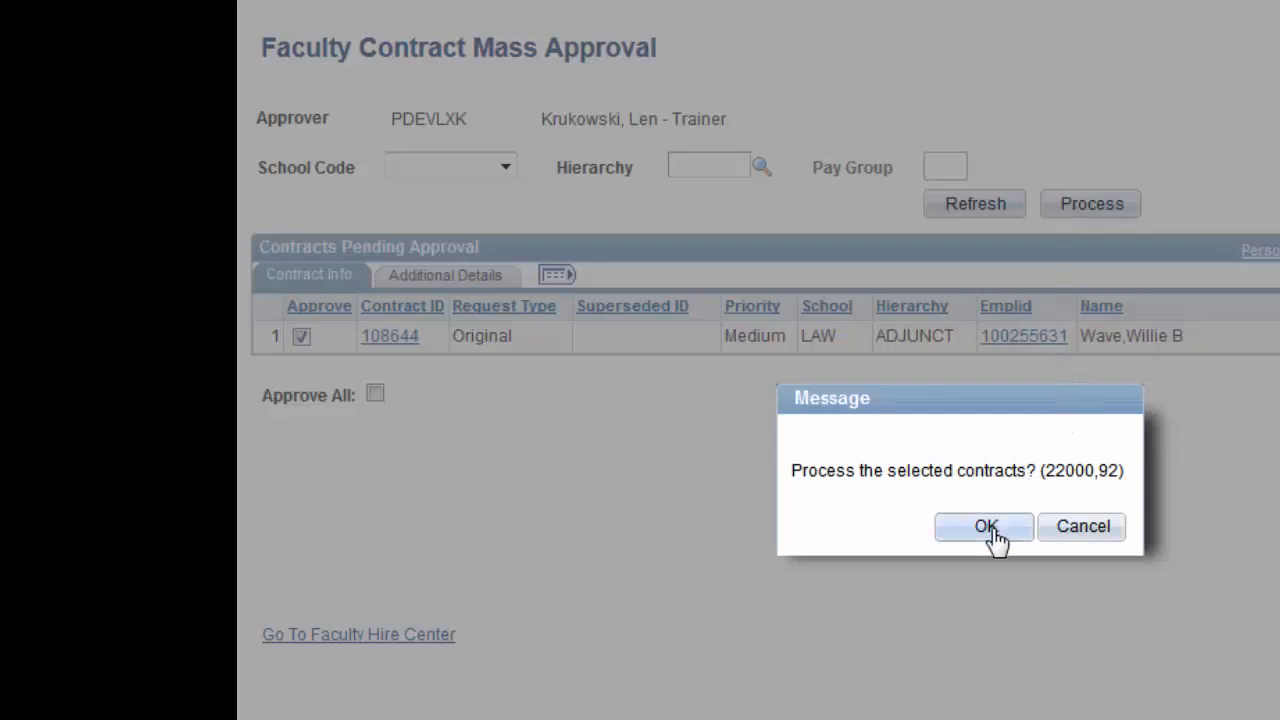
pyautogui.click(984, 528)
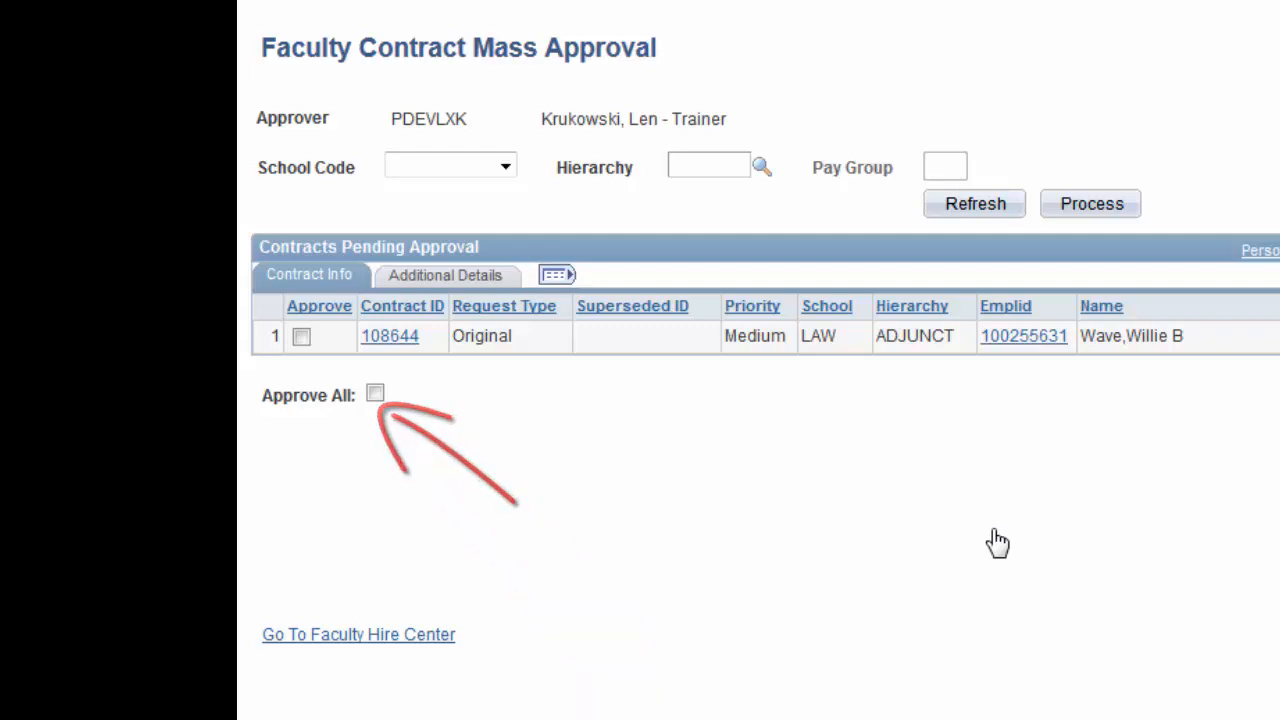
# Mark Approve All for the pending contracts and process them.
pyautogui.click(376, 392)
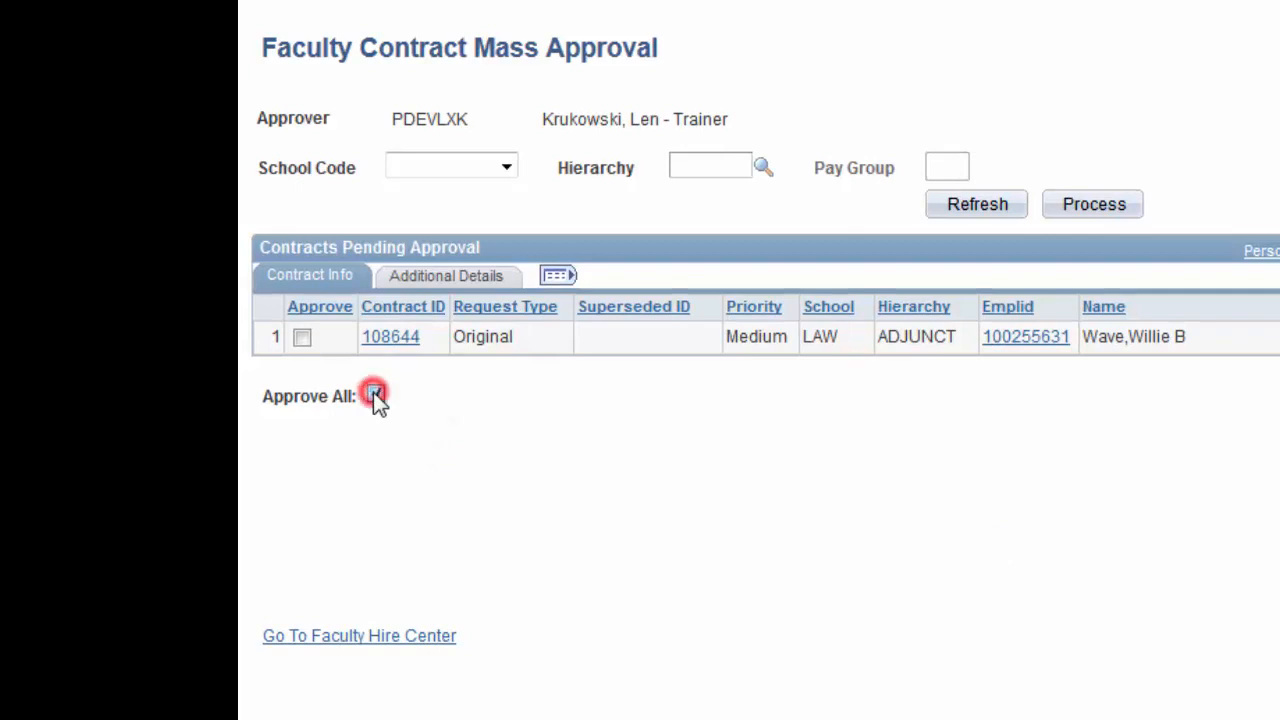
pyautogui.click(376, 394)
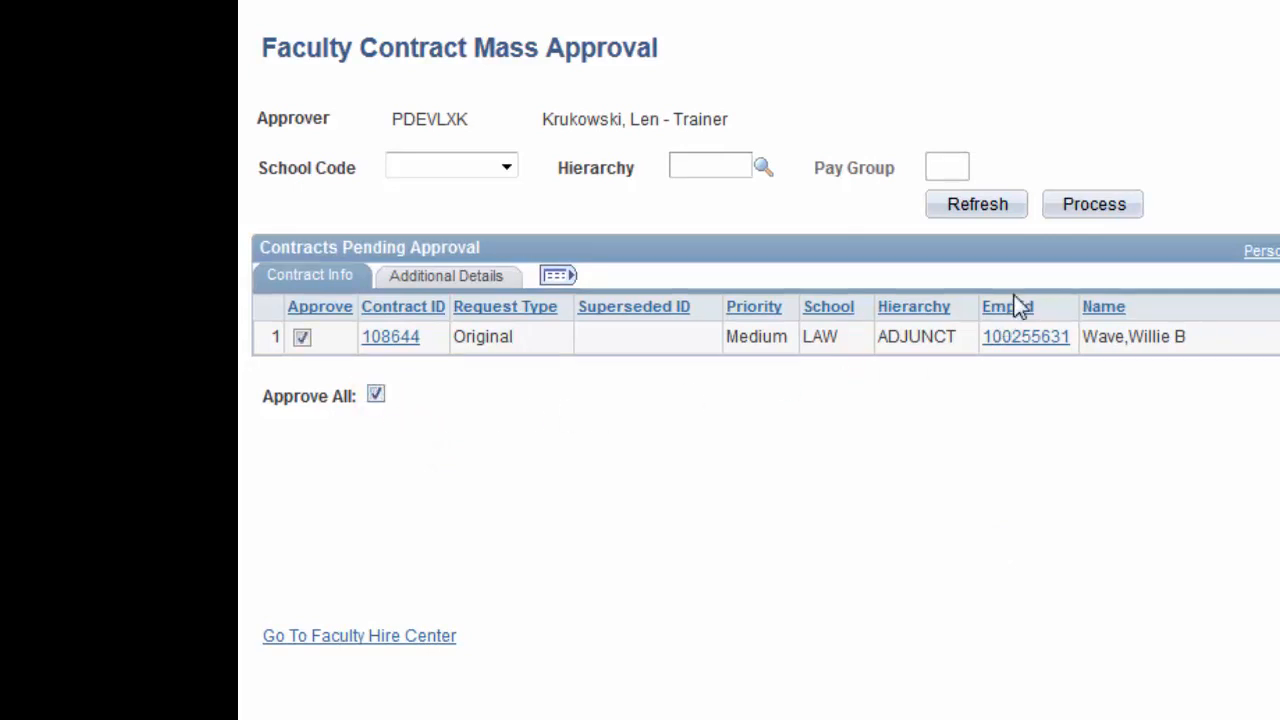
pyautogui.click(1092, 204)
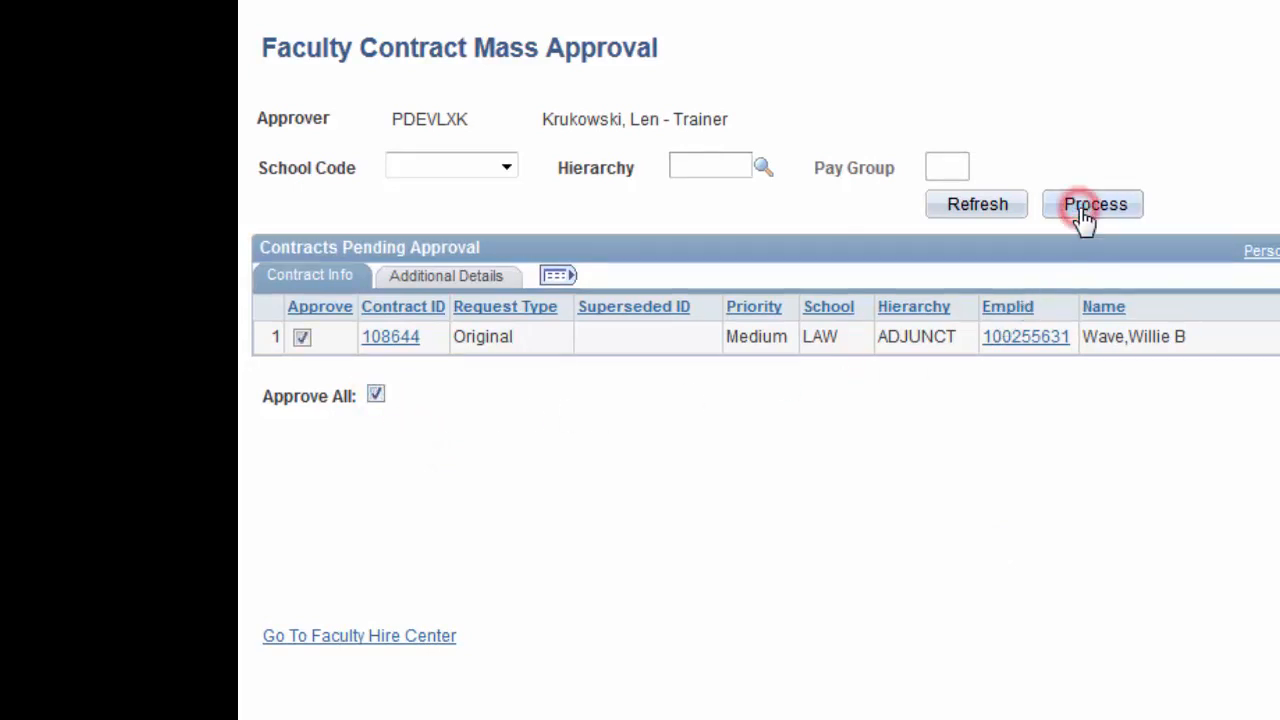
pyautogui.click(1094, 204)
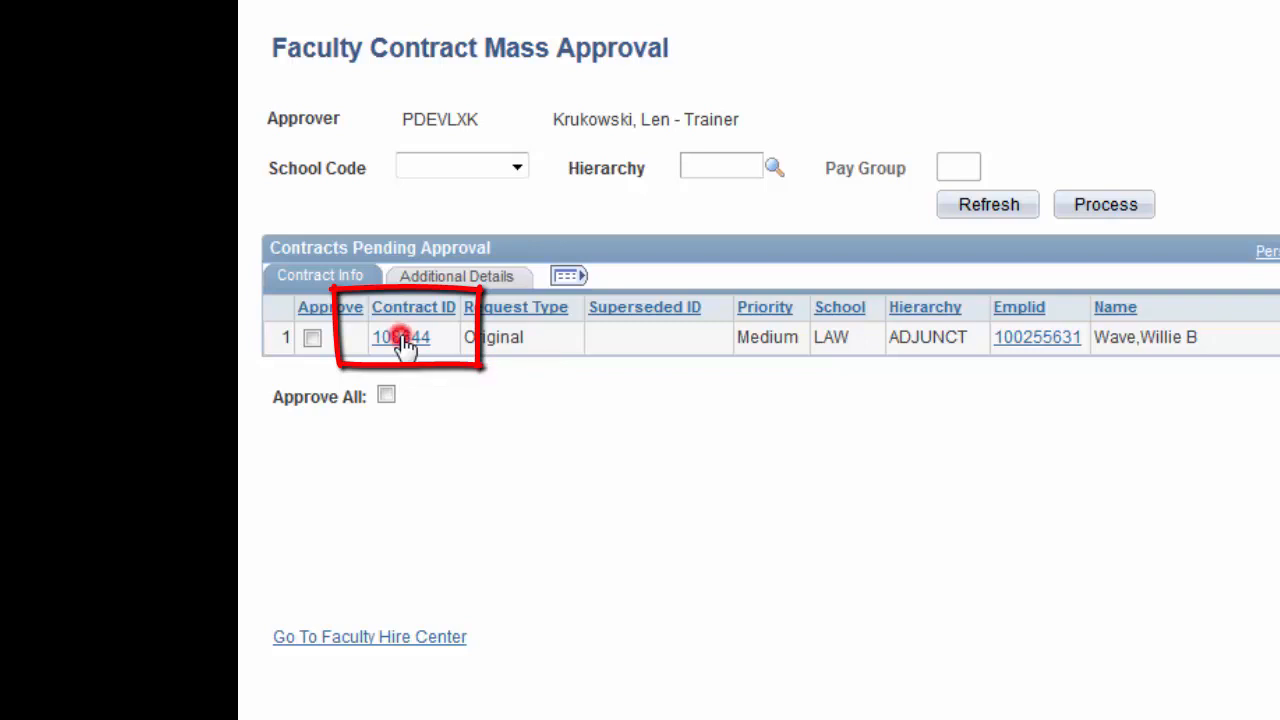
# In contract 108644's Internal Notes add '4/4/2014 - Faculty no longer teaching due to illness.'.
pyautogui.click(400, 336)
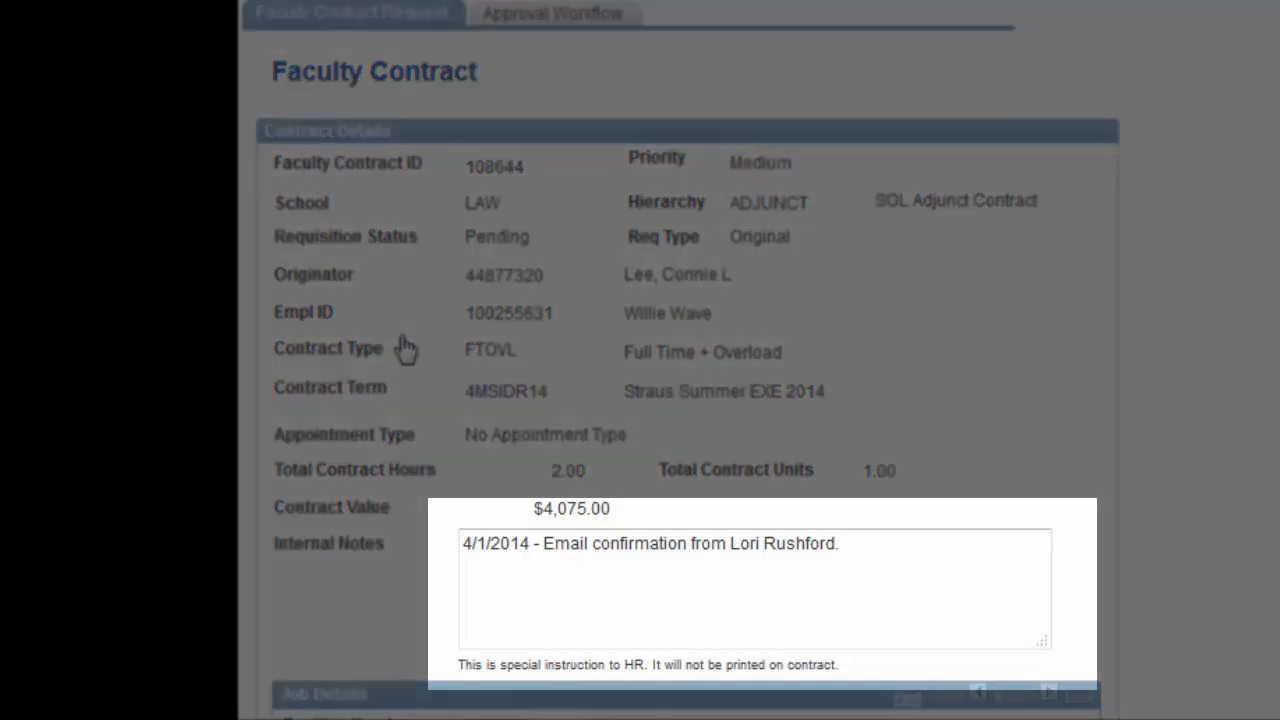
pyautogui.write('4/')
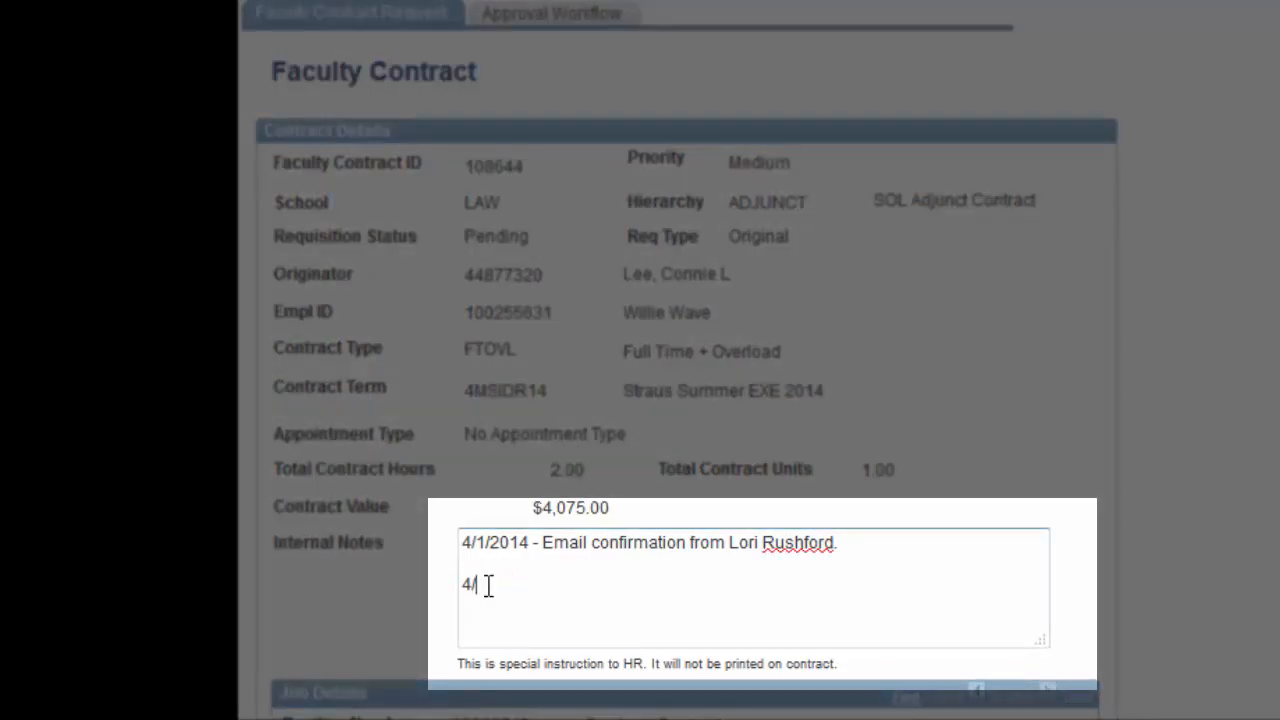
pyautogui.write('4/201')
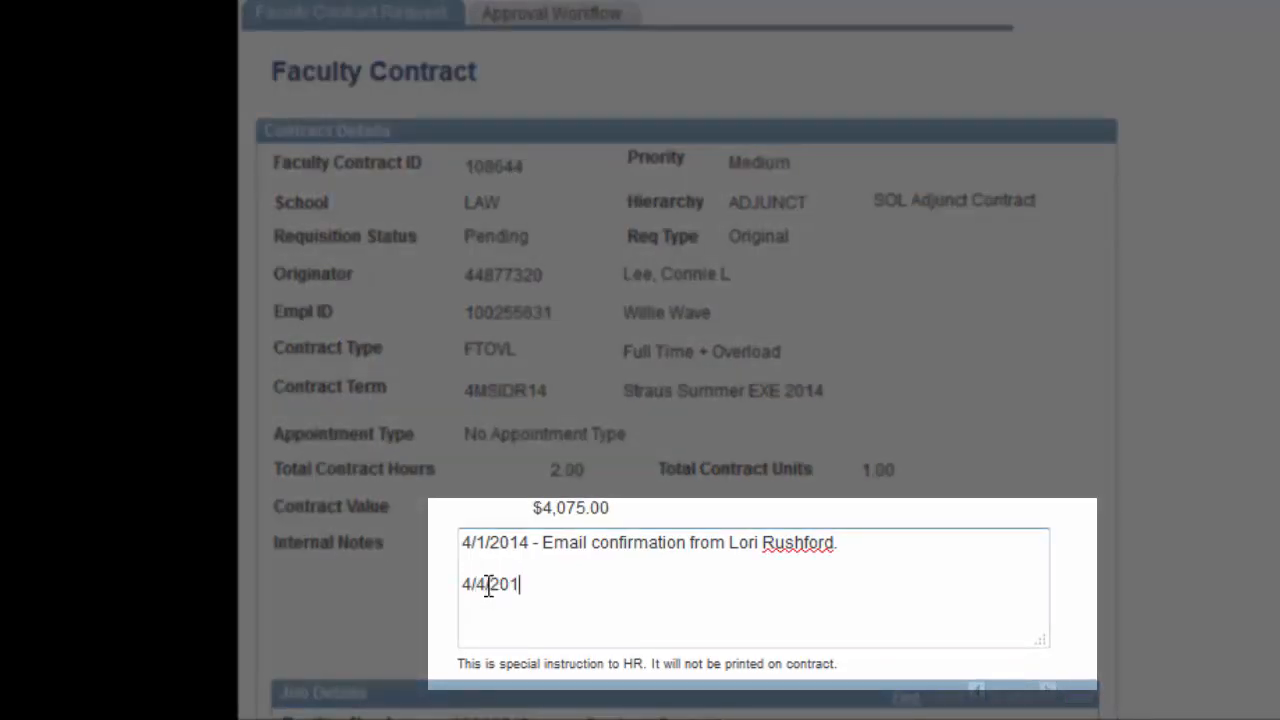
pyautogui.write('4')
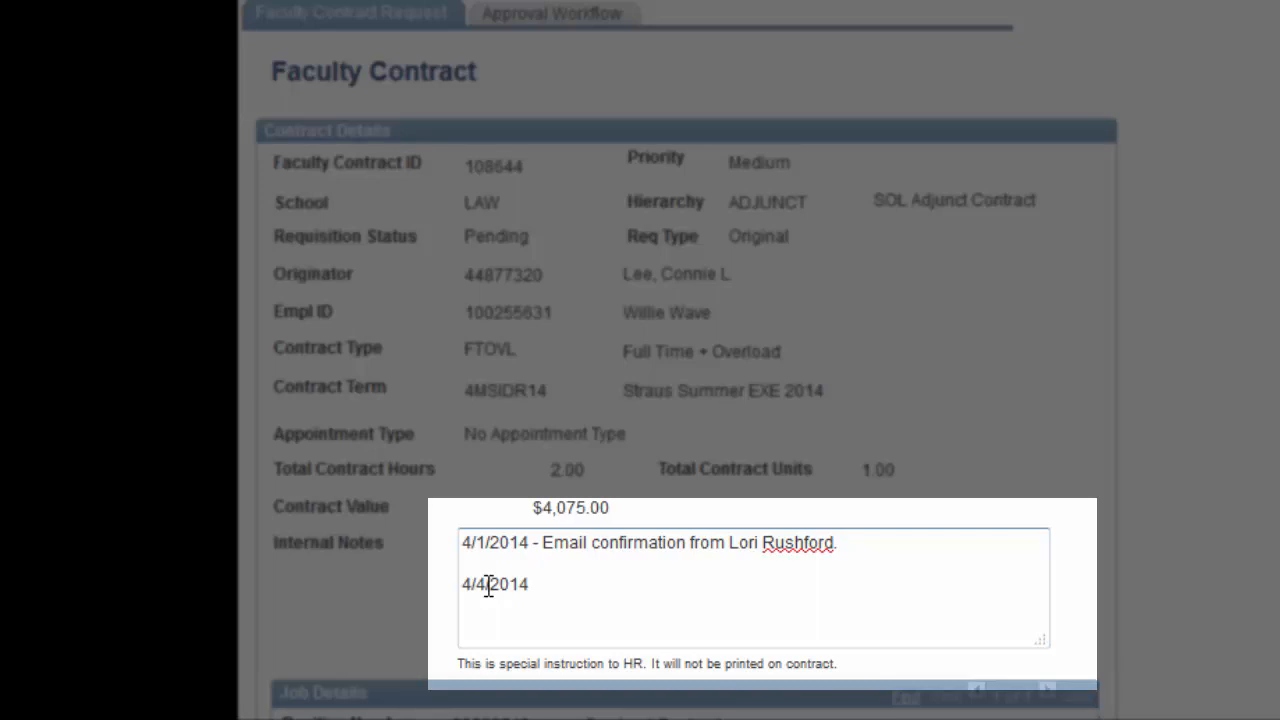
pyautogui.write('- Faculty no longer teaching due to illness.')
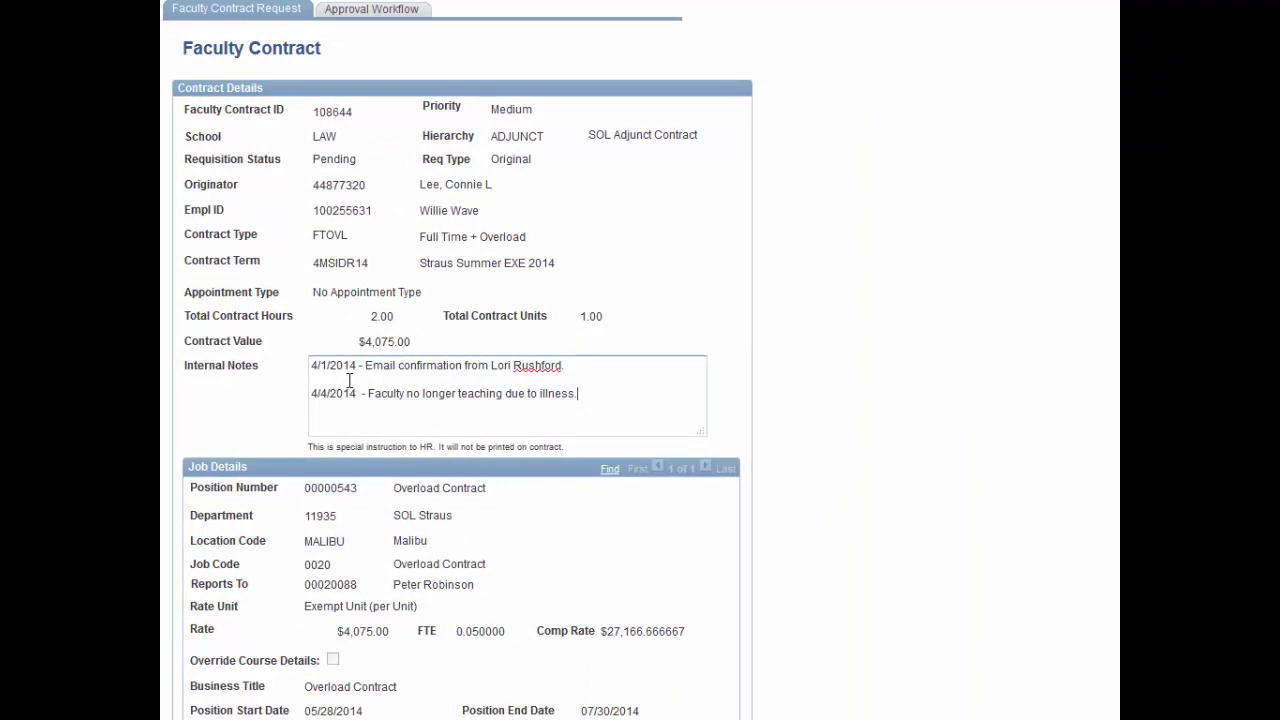
# Send contract 108644 back so it reopens as editable with status Open.
pyautogui.scroll(-3)
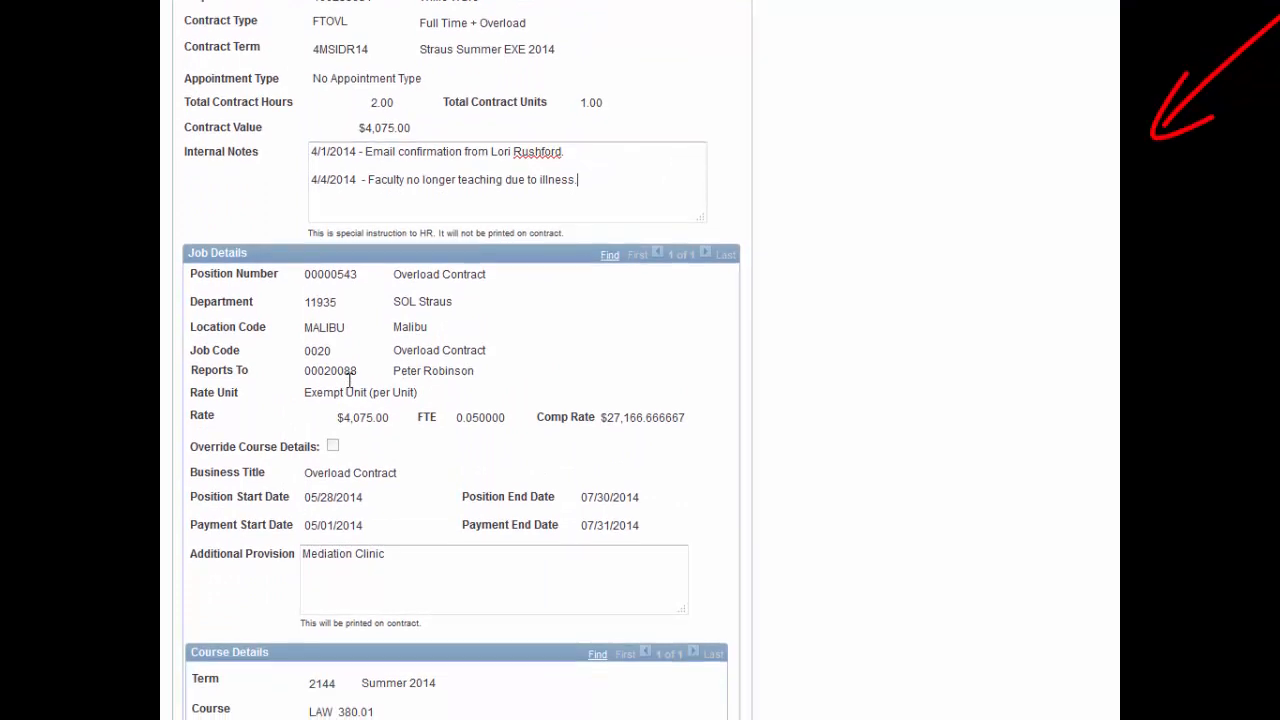
pyautogui.scroll(-3)
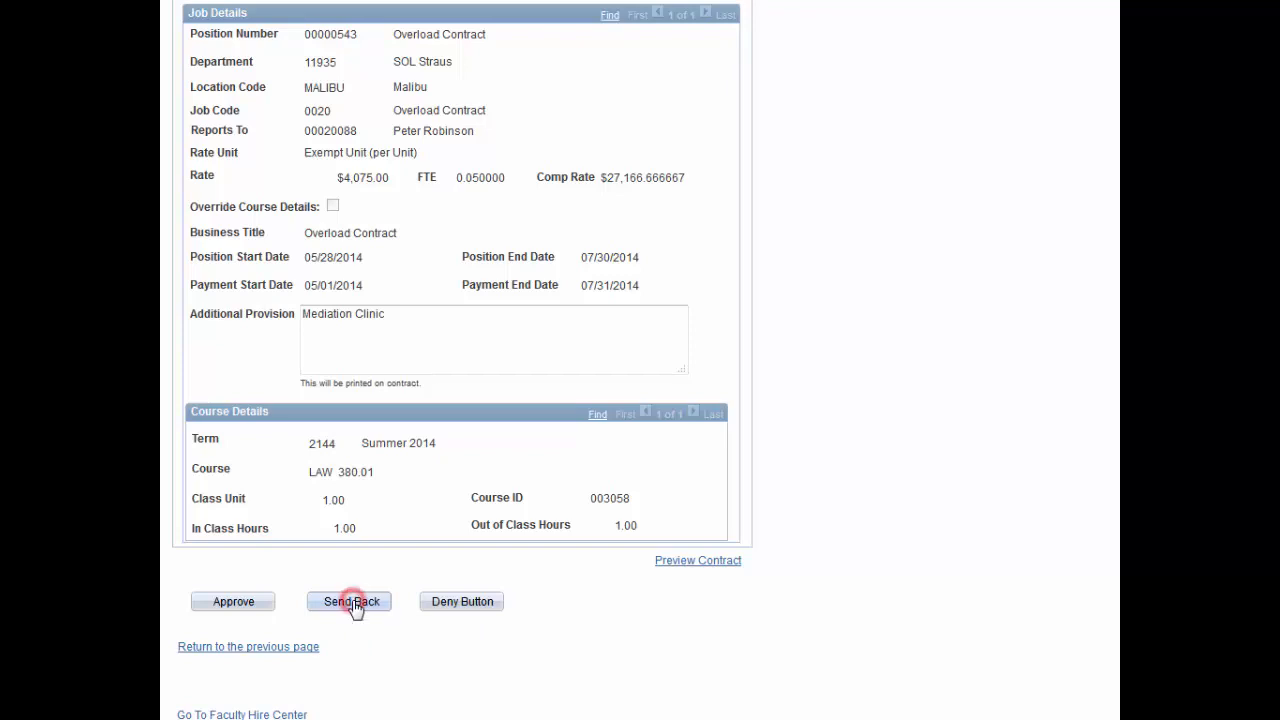
pyautogui.click(348, 600)
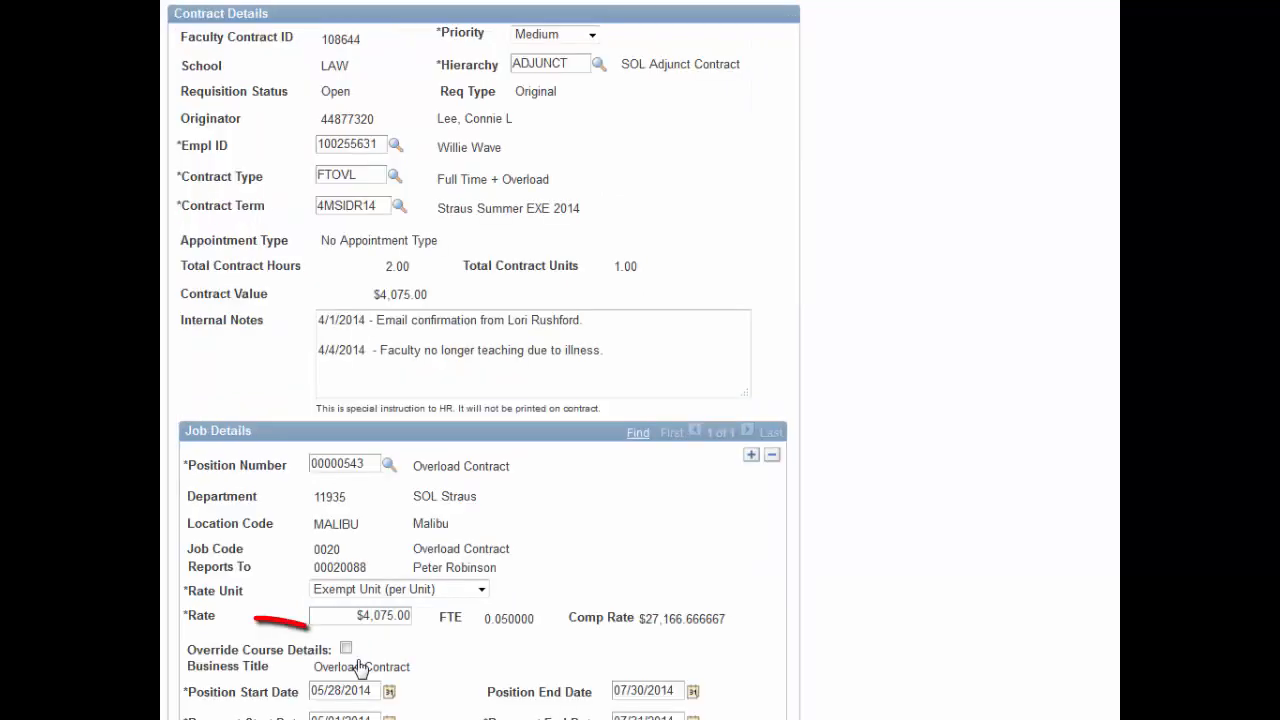
# Return to the Faculty Hire Center menu via 'Go To Faculty Hire Center'.
pyautogui.scroll(-3)
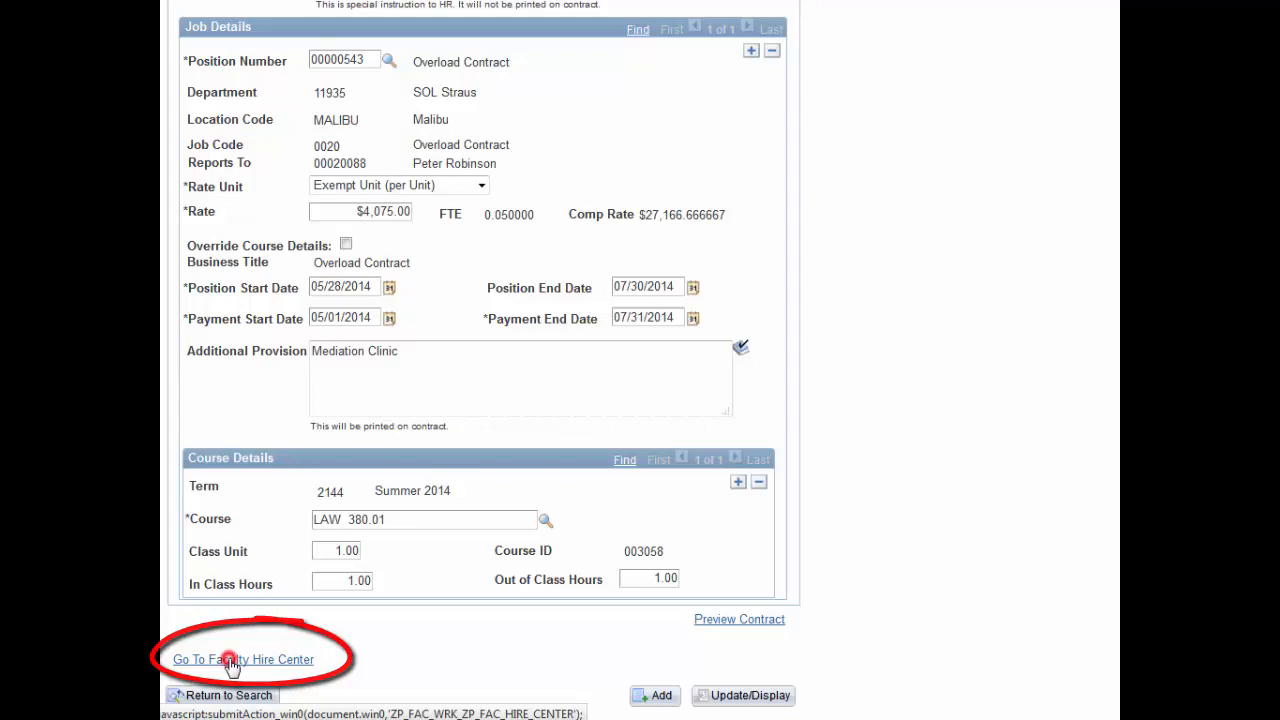
pyautogui.click(244, 660)
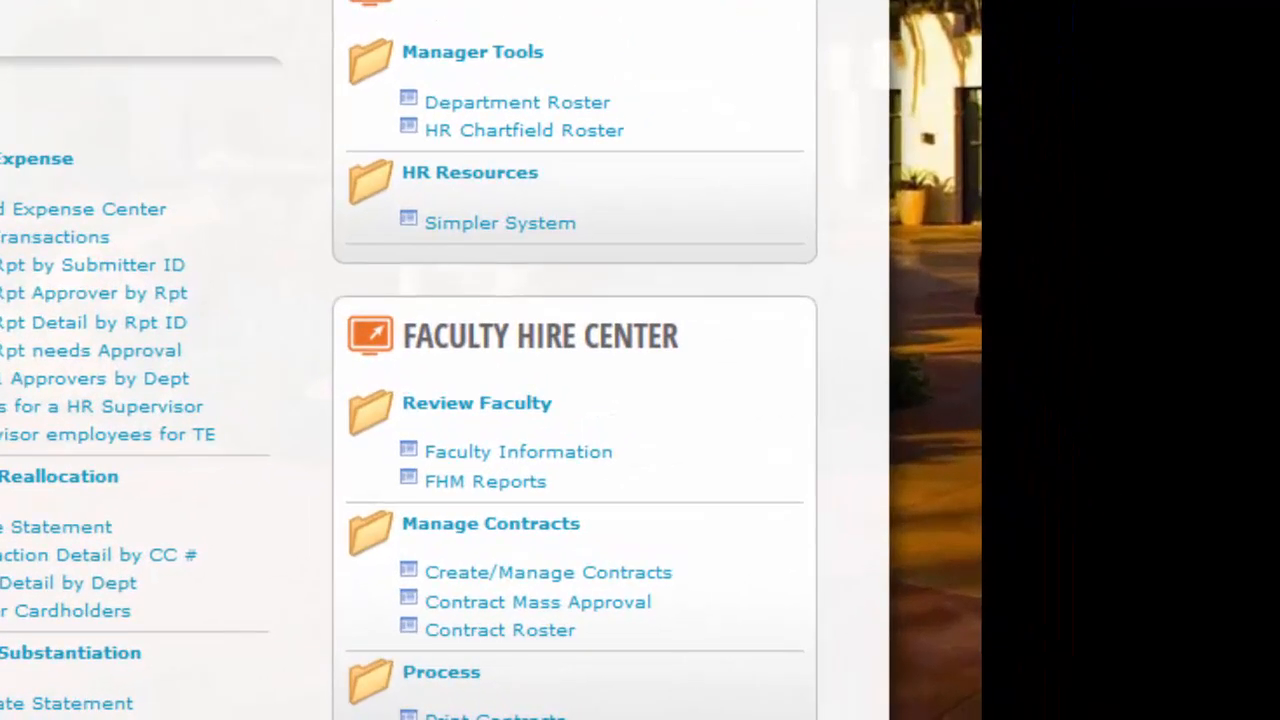